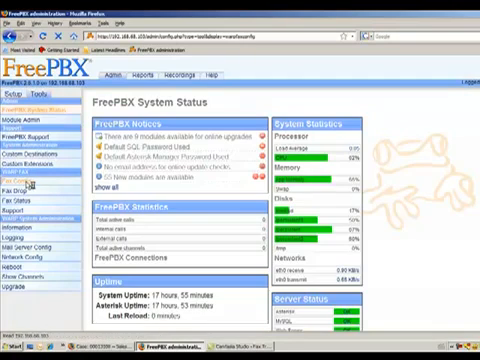
Reach the WARP Fax Configuration page to set fax channel, retries and wait time
click(20, 170)
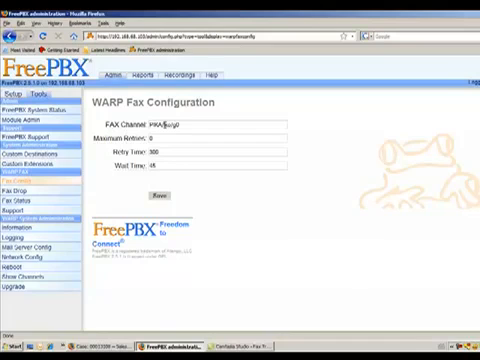
mouse_move(130, 140)
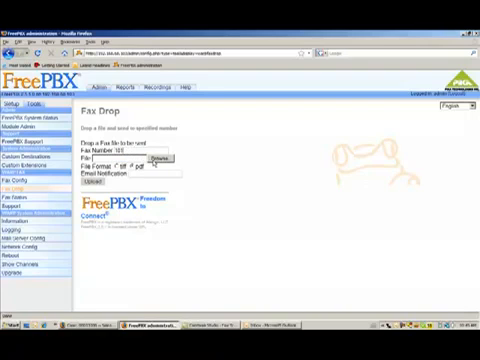
Browse and choose the PDF document to send from Fax Drop
click(208, 158)
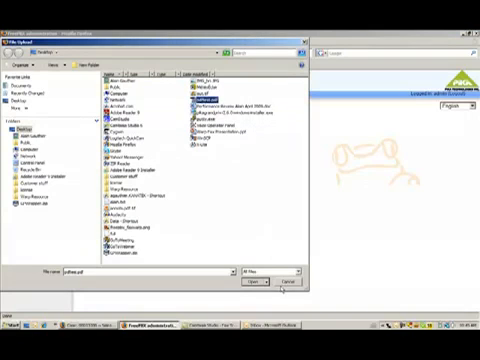
click(258, 280)
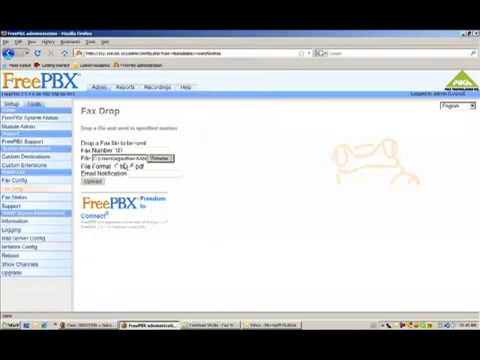